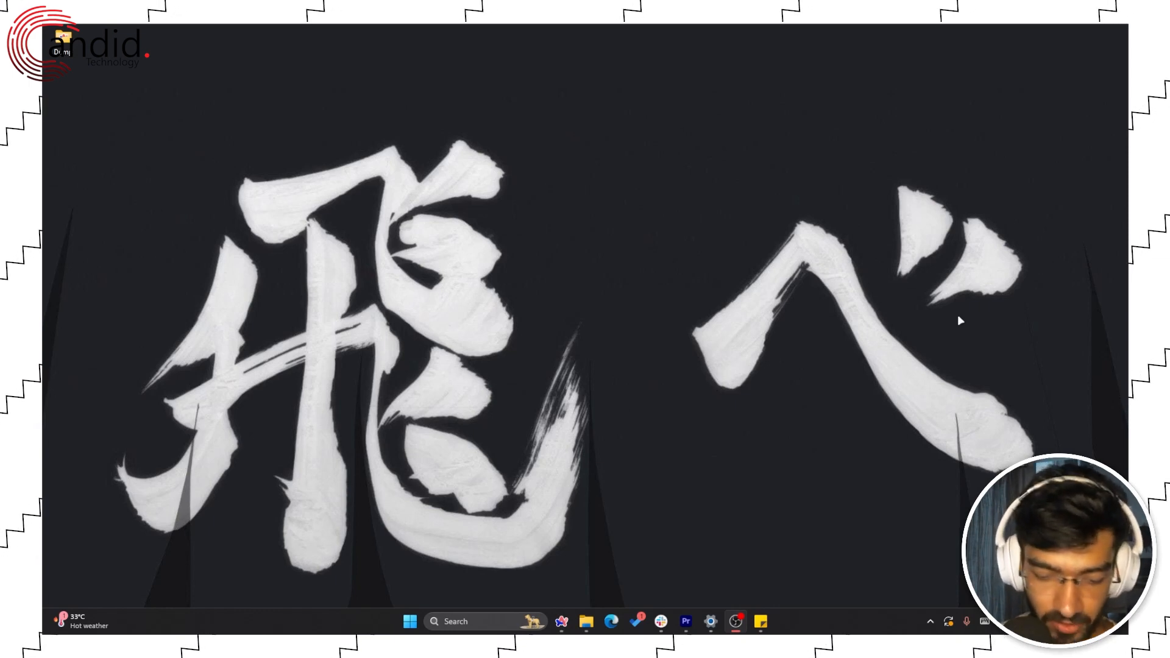
- Try the Windows mic mute shortcut, then download the MicMute installer from SourceForge
{"action": "key", "text": "Win+Alt+K"}
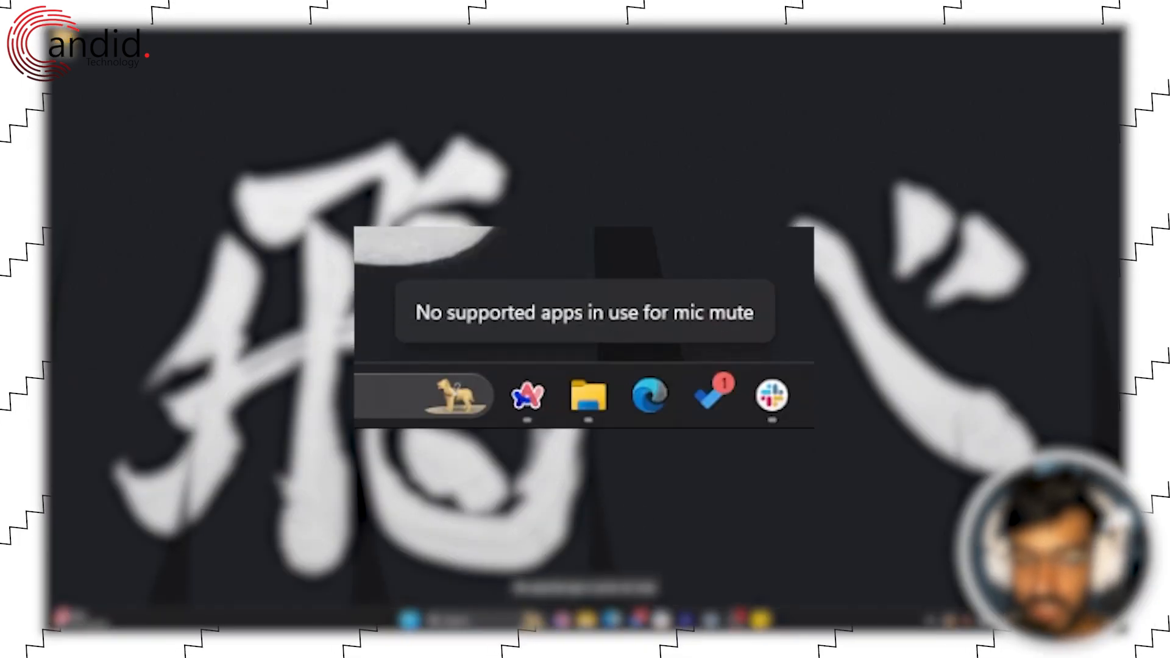
{"action": "mouse_move", "coordinate": [776, 302]}
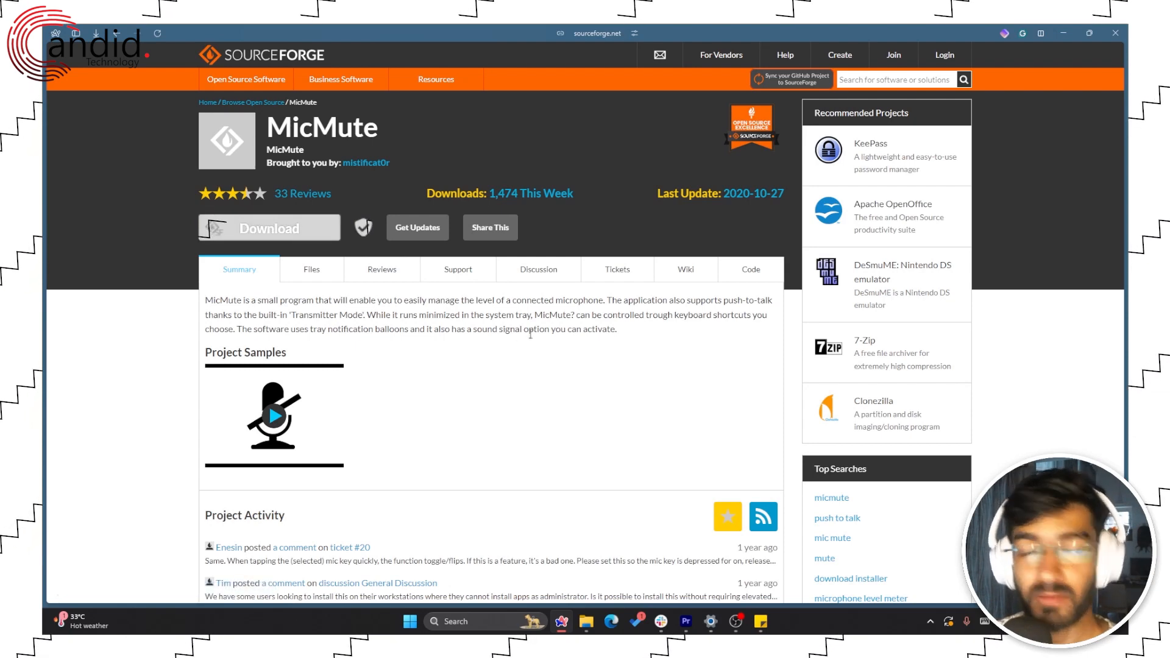
{"action": "left_click", "coordinate": [269, 227]}
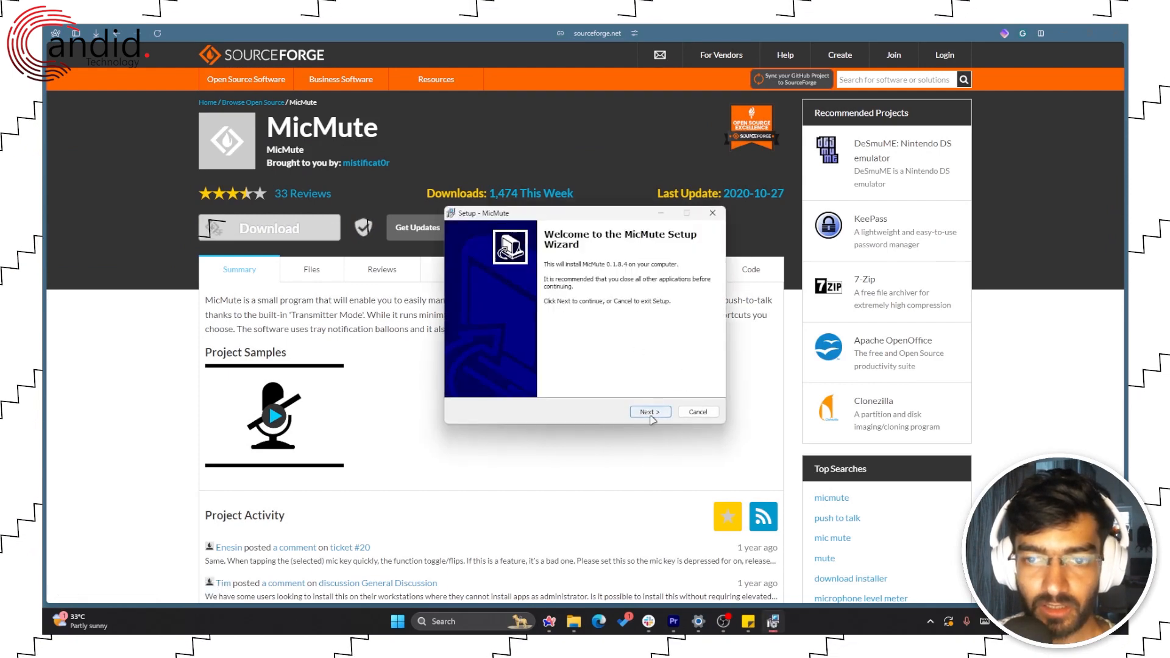
- Install MicMute with default install and Start Menu folders, automatic startup unchecked
{"action": "left_click", "coordinate": [648, 411]}
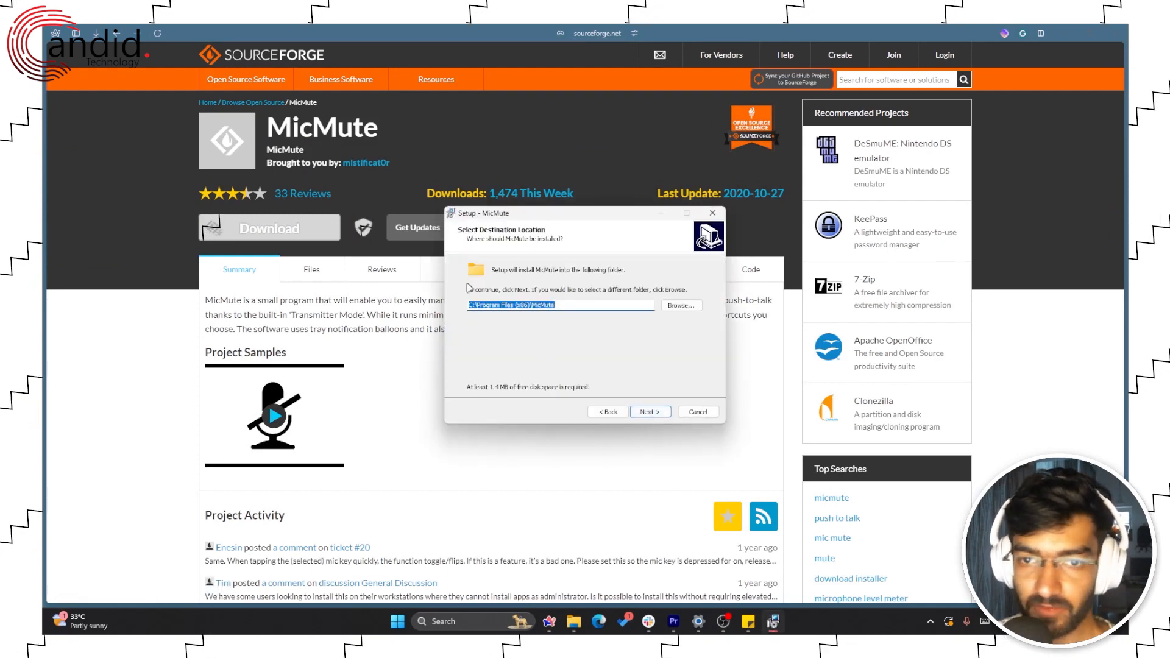
{"action": "left_click", "coordinate": [648, 412]}
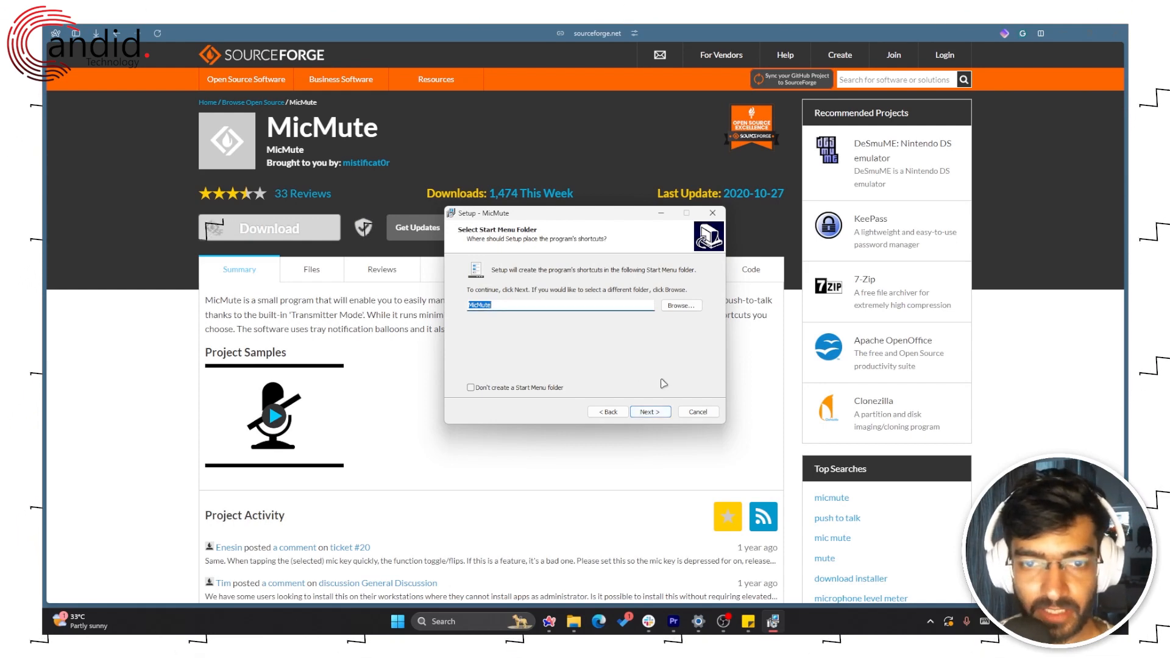
{"action": "left_click", "coordinate": [648, 412]}
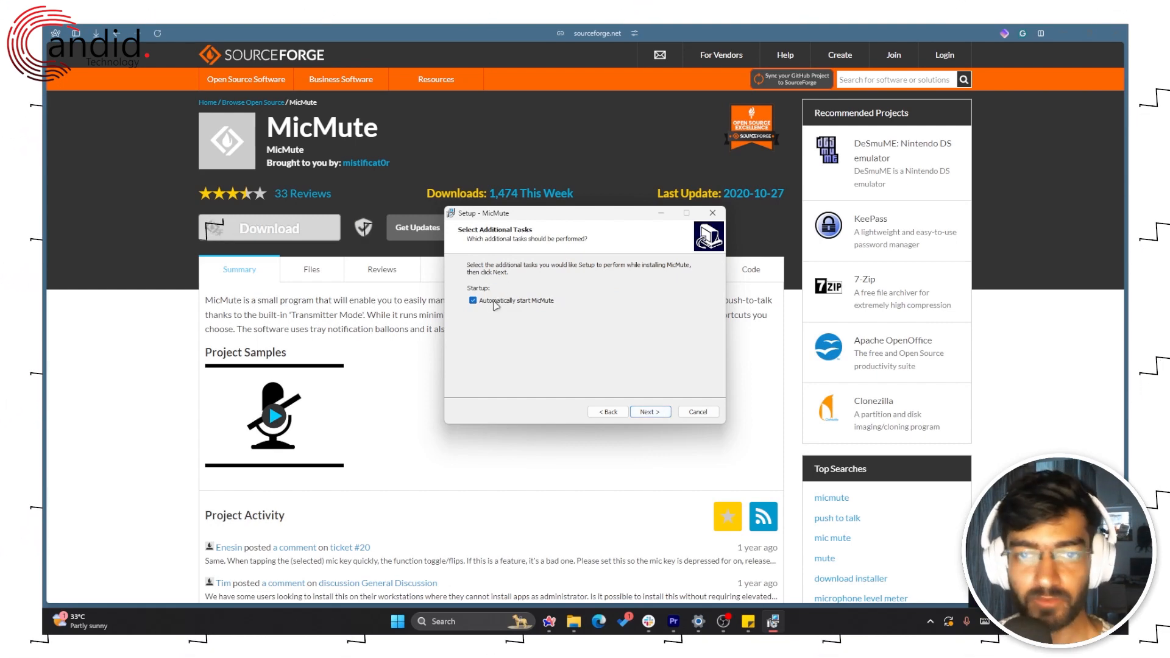
{"action": "left_click", "coordinate": [473, 299]}
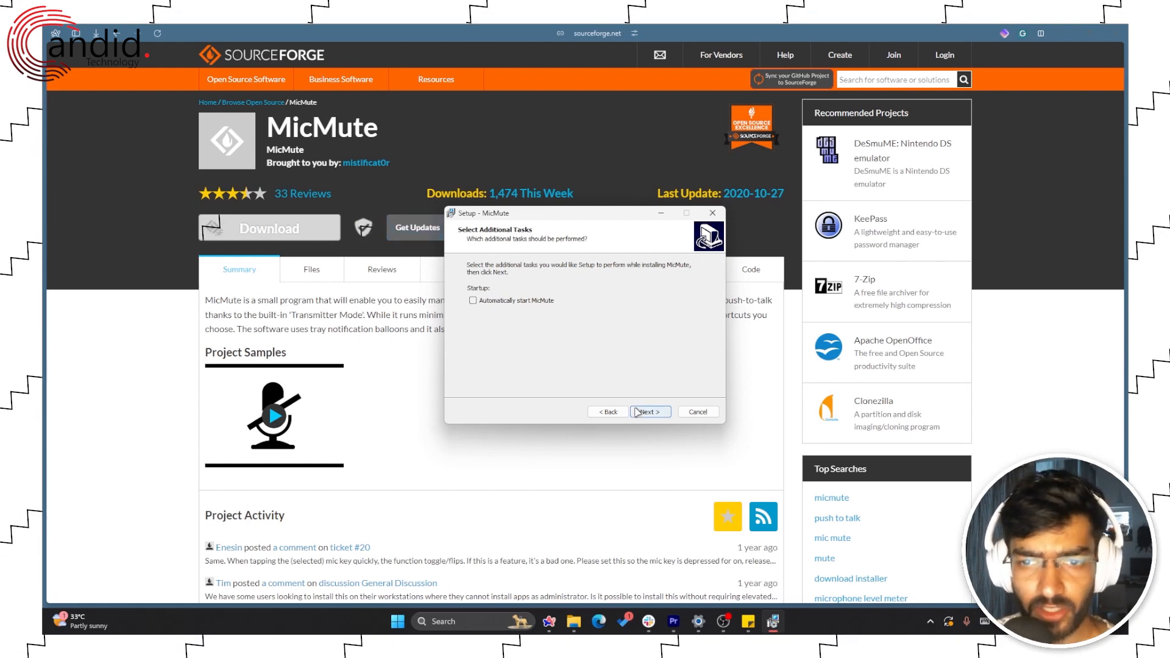
{"action": "left_click", "coordinate": [648, 412]}
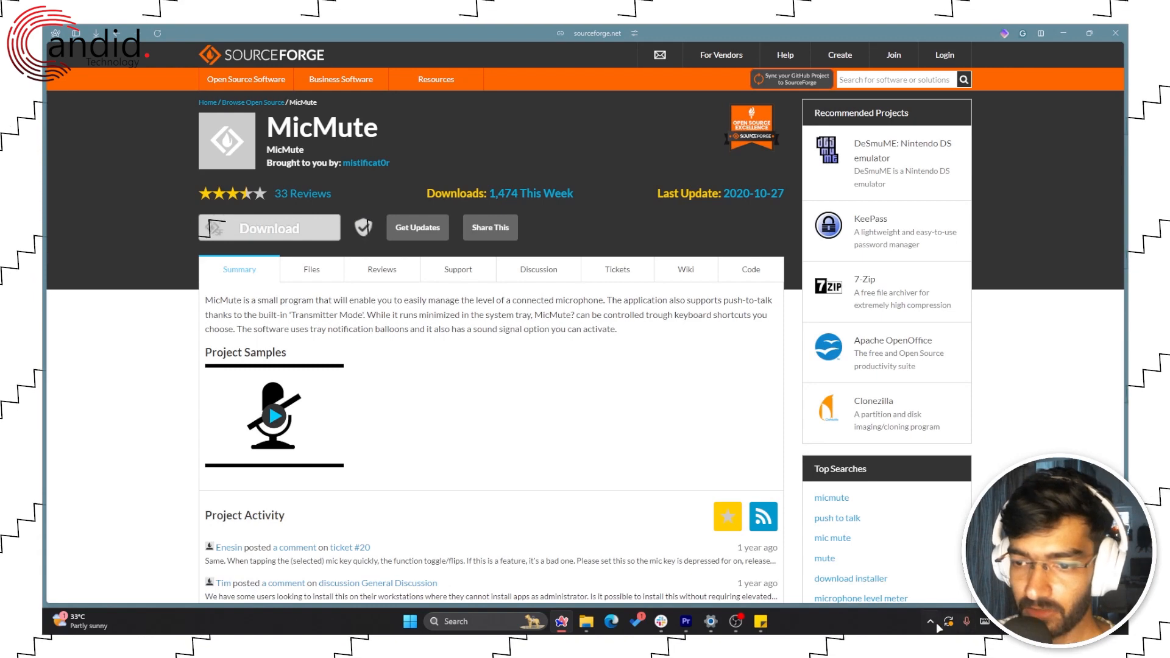
- From MicMute's hidden tray icon menu, assign and confirm Left Alt + M as the mute shortcut
{"action": "left_click", "coordinate": [929, 621]}
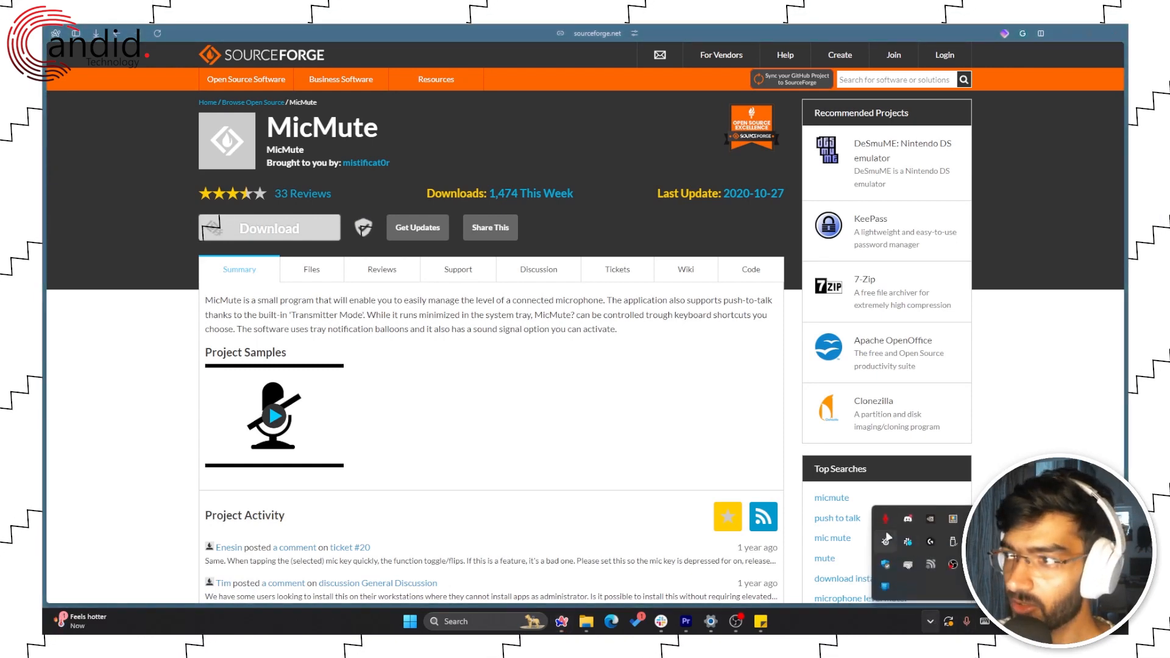
{"action": "mouse_move", "coordinate": [886, 526]}
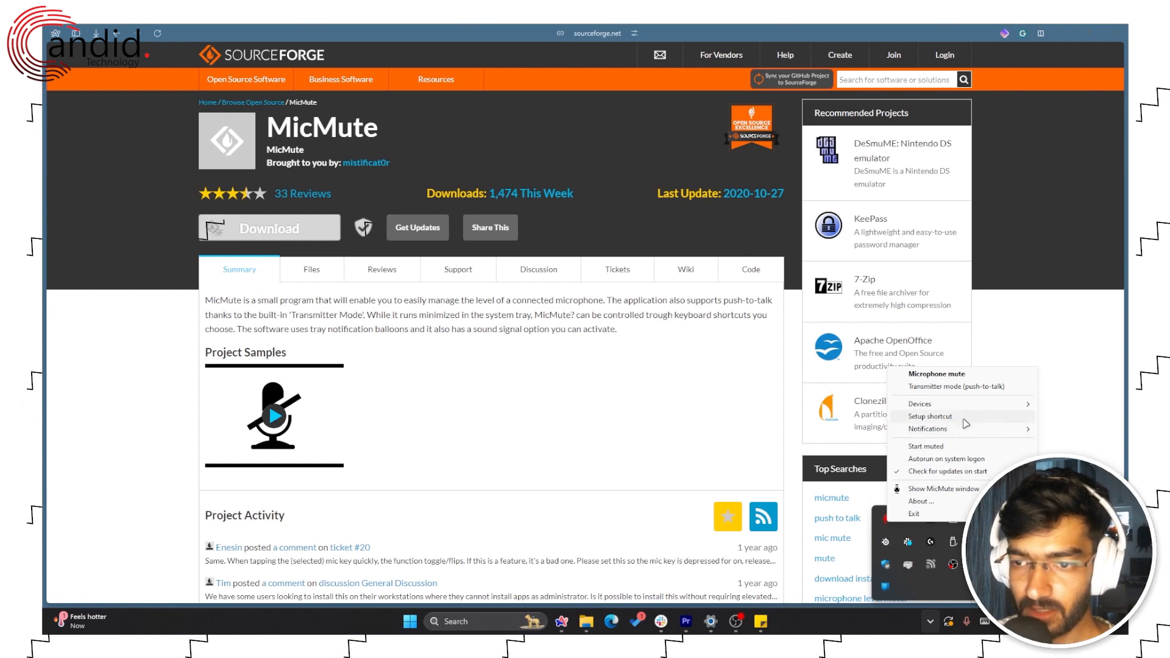
{"action": "left_click", "coordinate": [930, 416]}
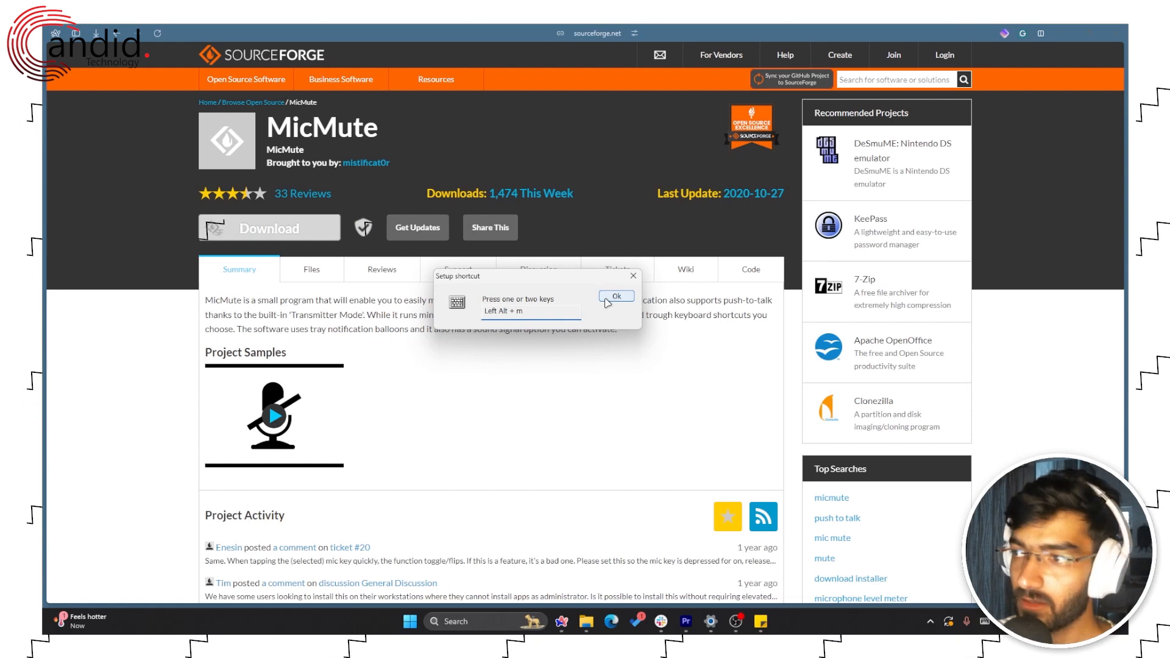
{"action": "left_click", "coordinate": [615, 296]}
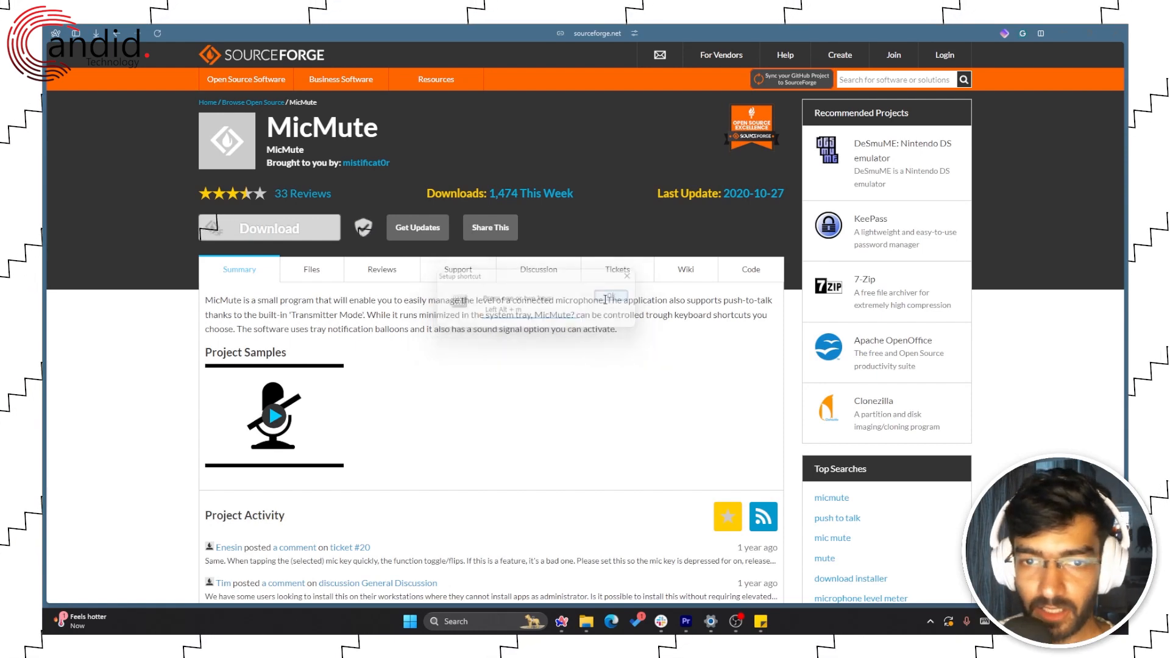